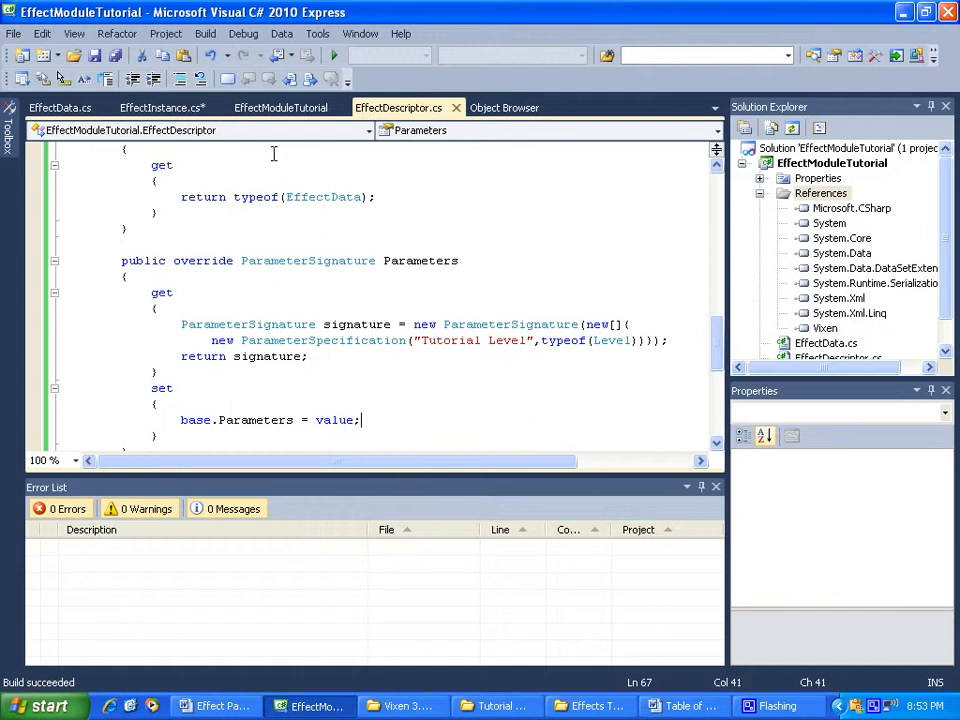
mouse_move(160, 108)
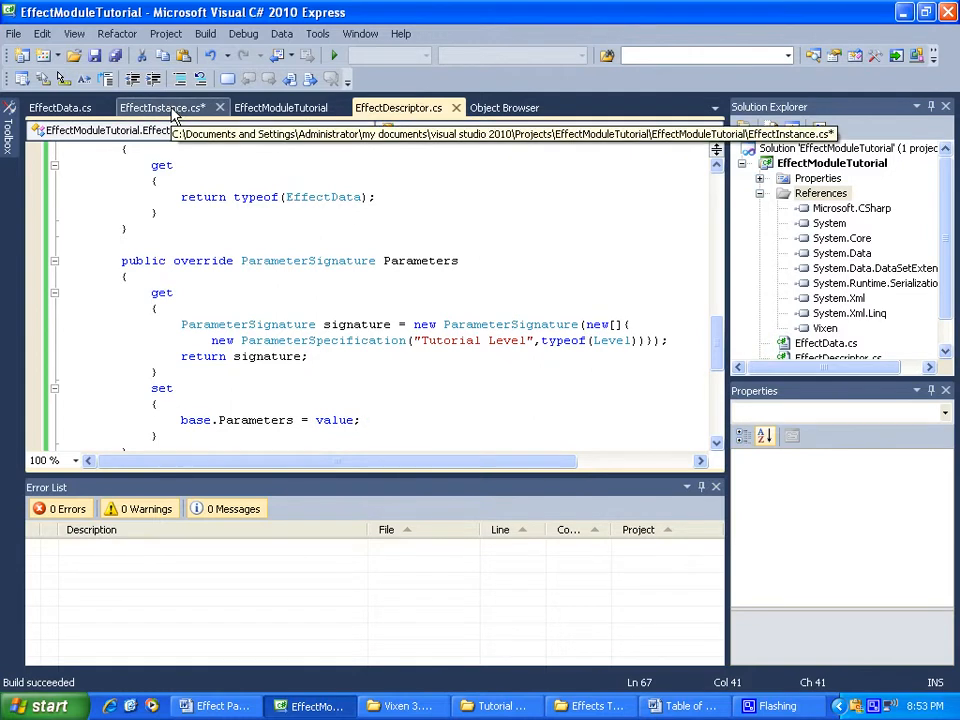
In EffectInstance.cs, return new object[]{_effectData.level} from the ParameterValues getter.
left_click(160, 108)
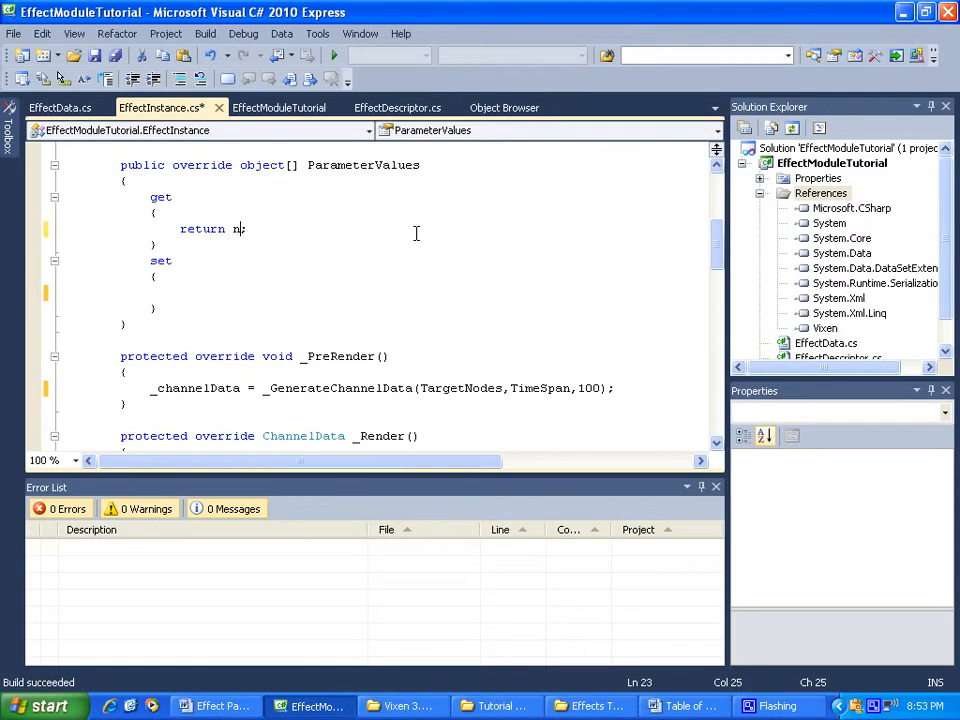
type("new object[")
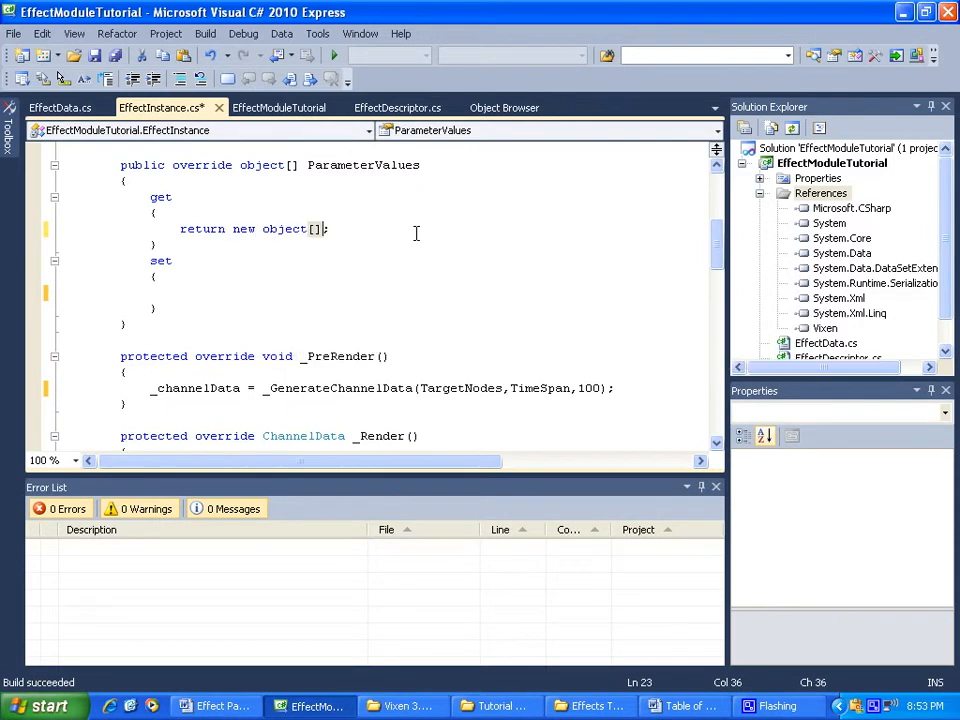
type("(")
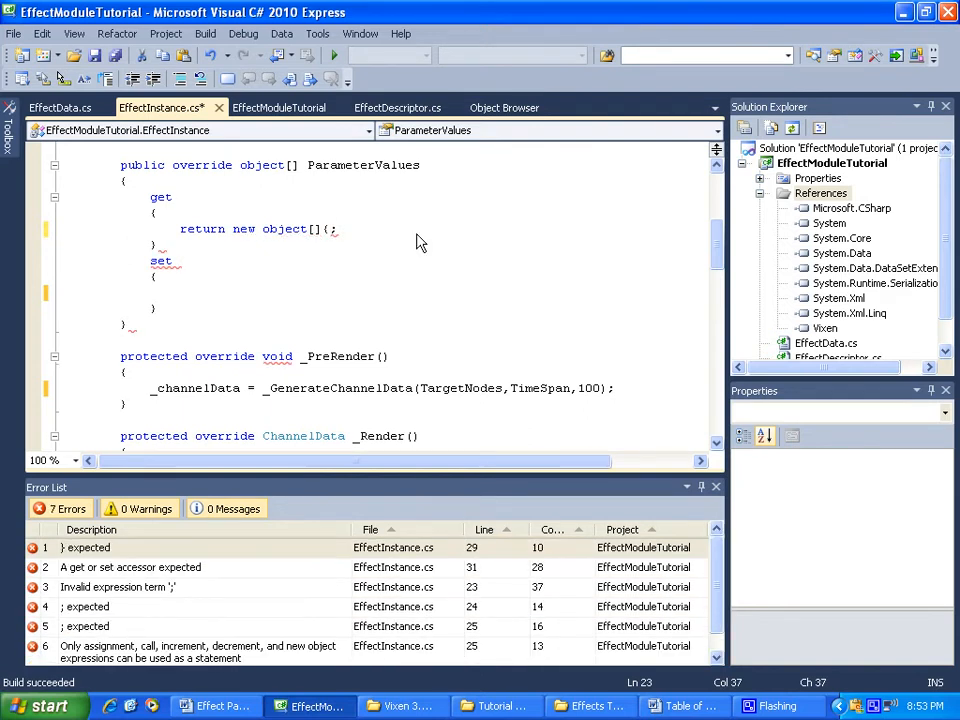
type("_effectData.level")
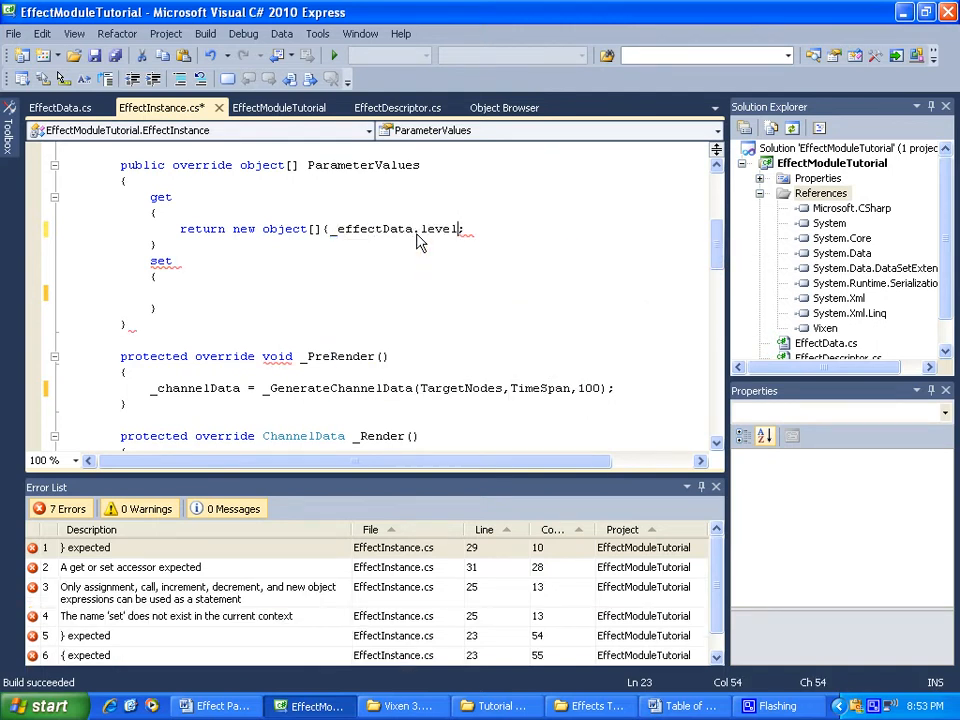
type(")")
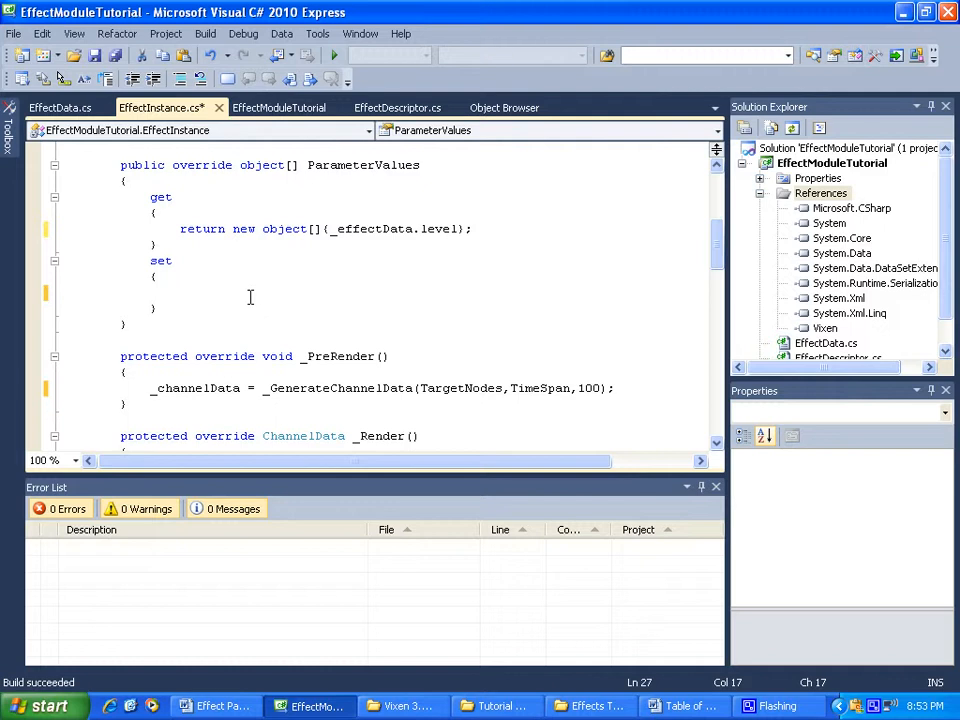
Write _effectData.level = (Level)value[0]; in the ParameterValues setter.
type("_e")
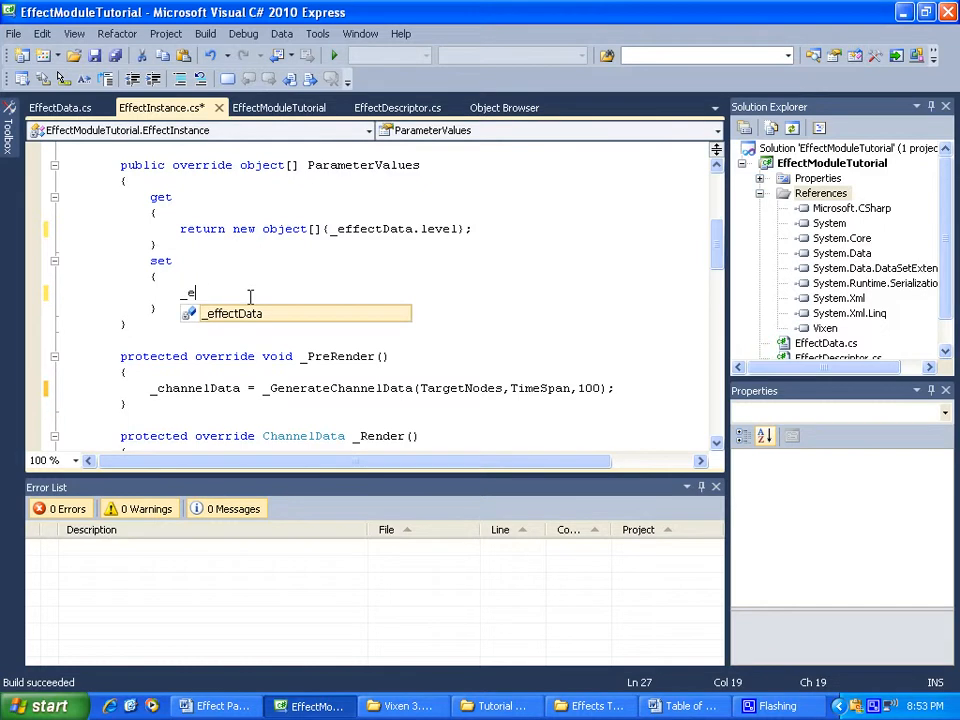
type("_effectData")
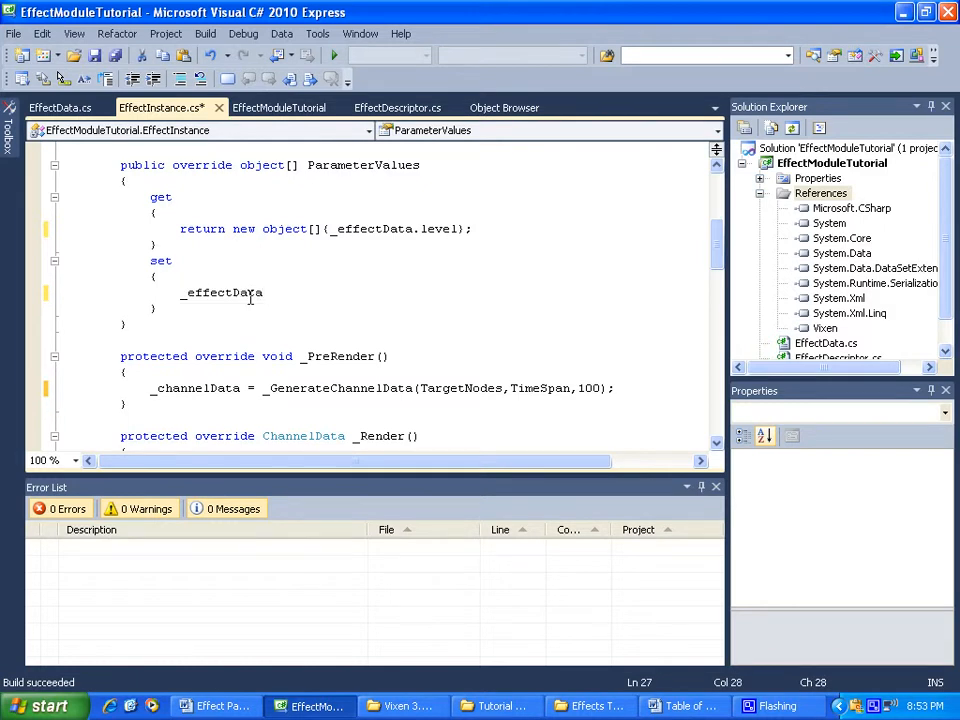
type(".level")
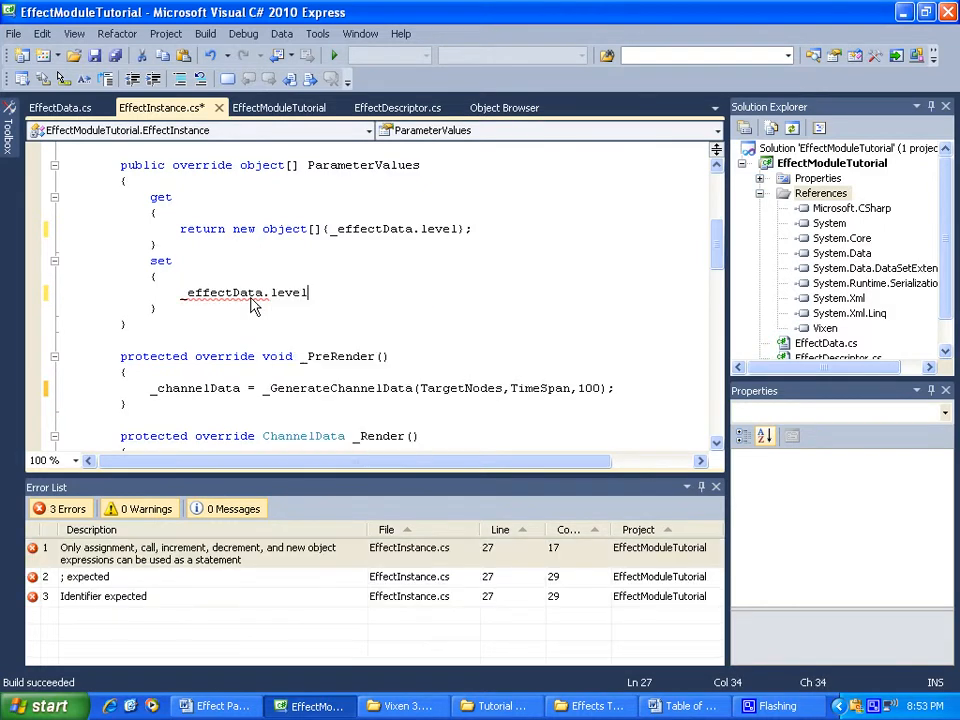
type("=")
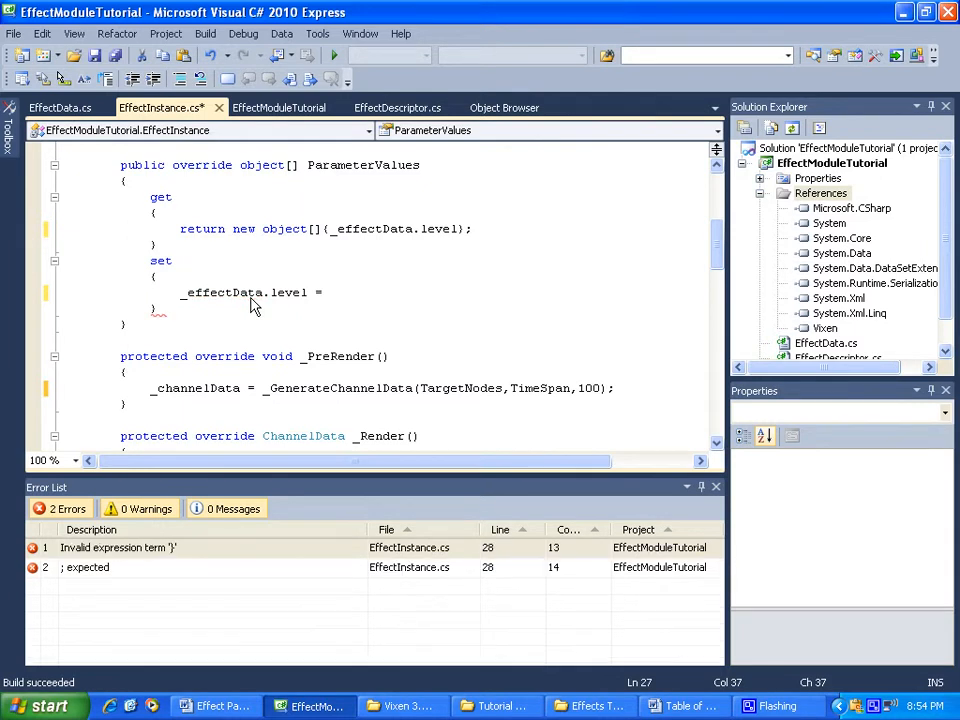
type("(Level")
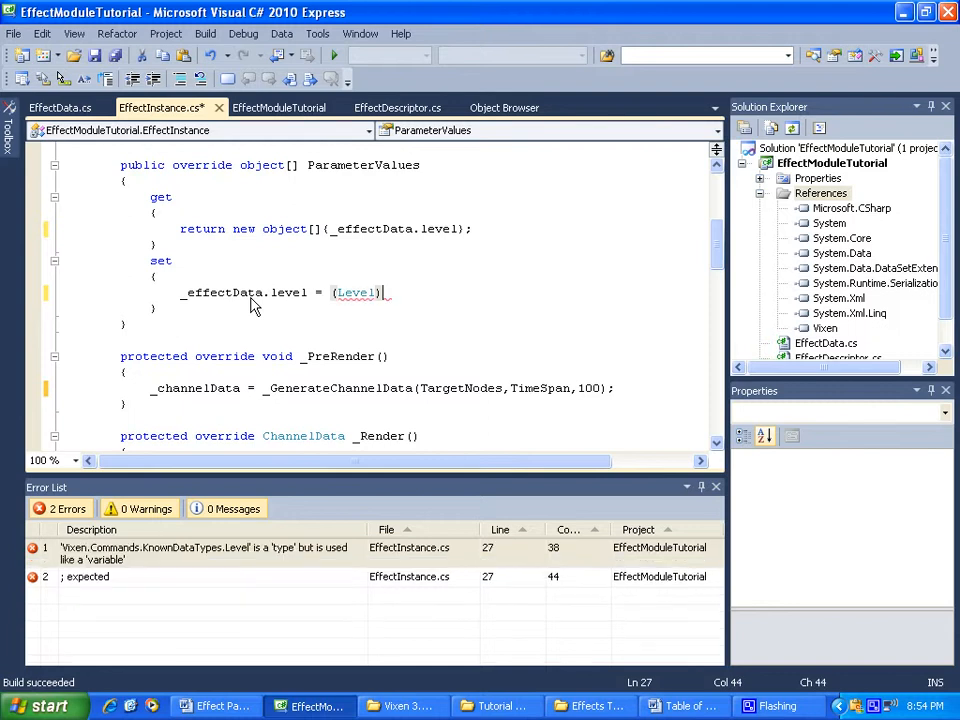
type("valu")
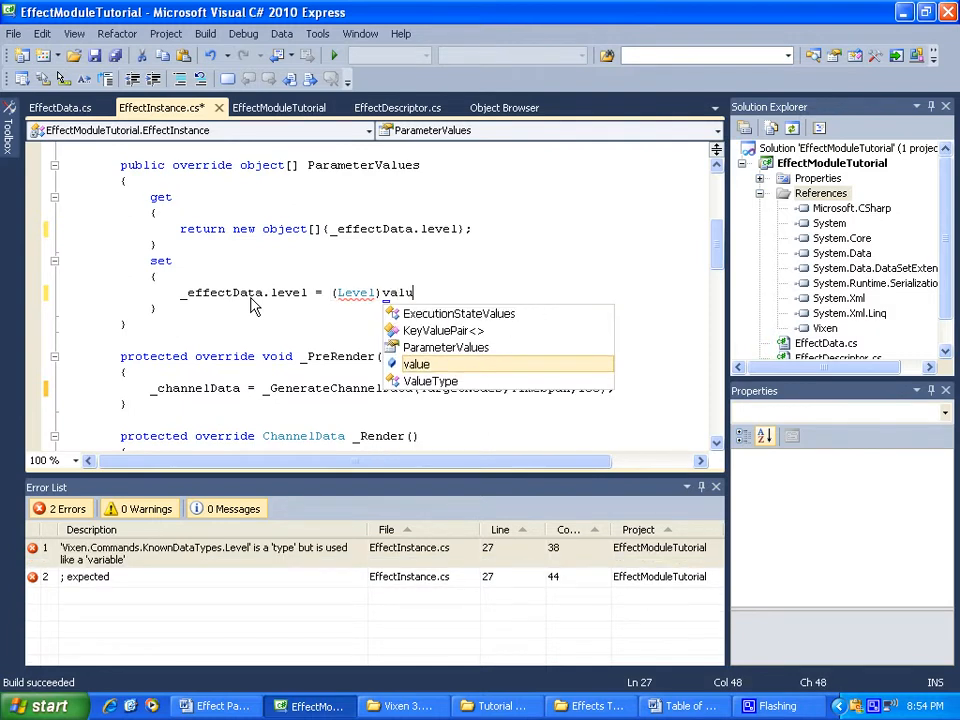
type("e")
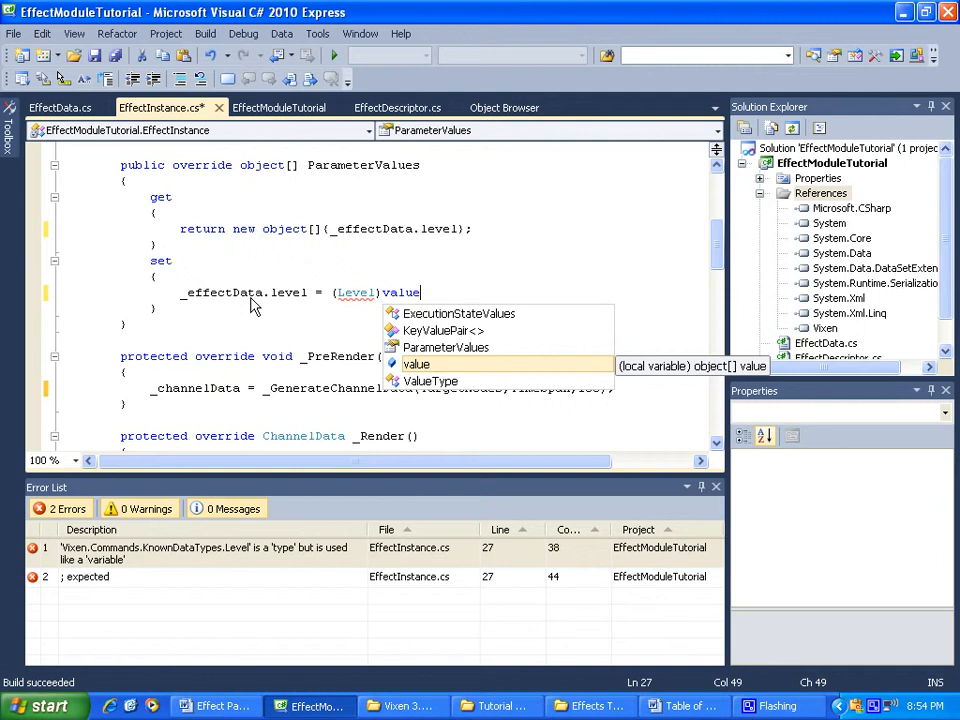
type("[0]")
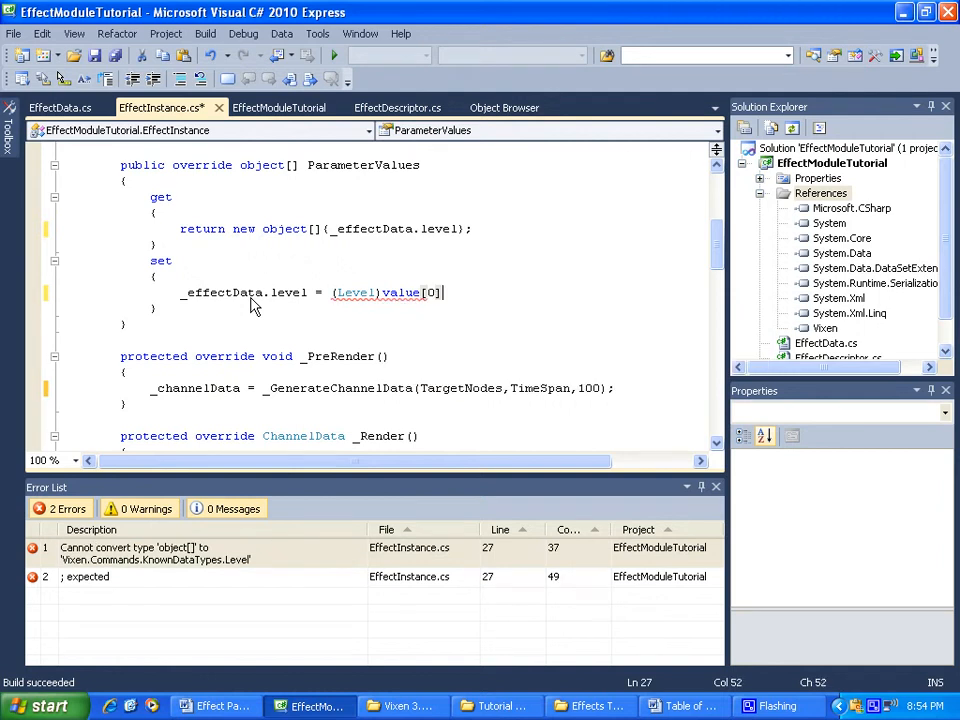
type(";")
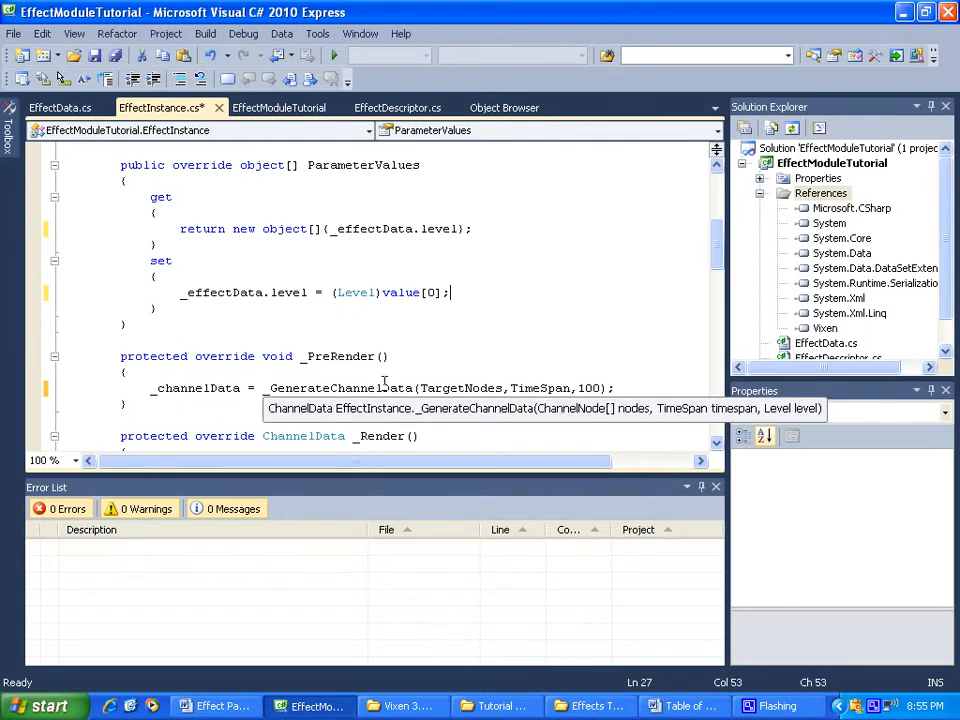
left_click(504, 108)
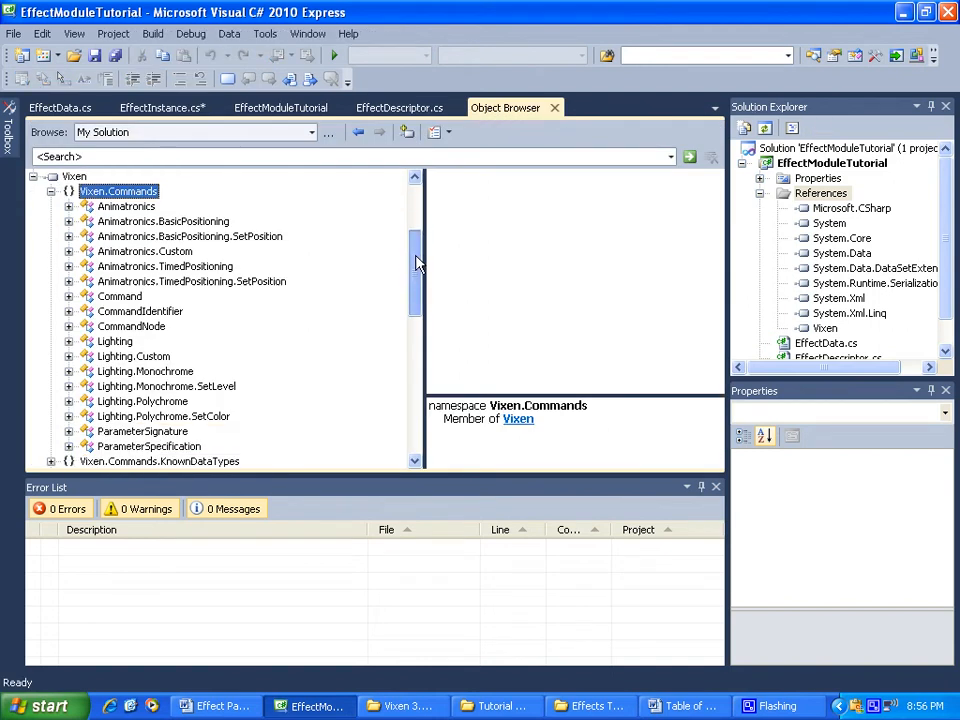
scroll("down", 3)
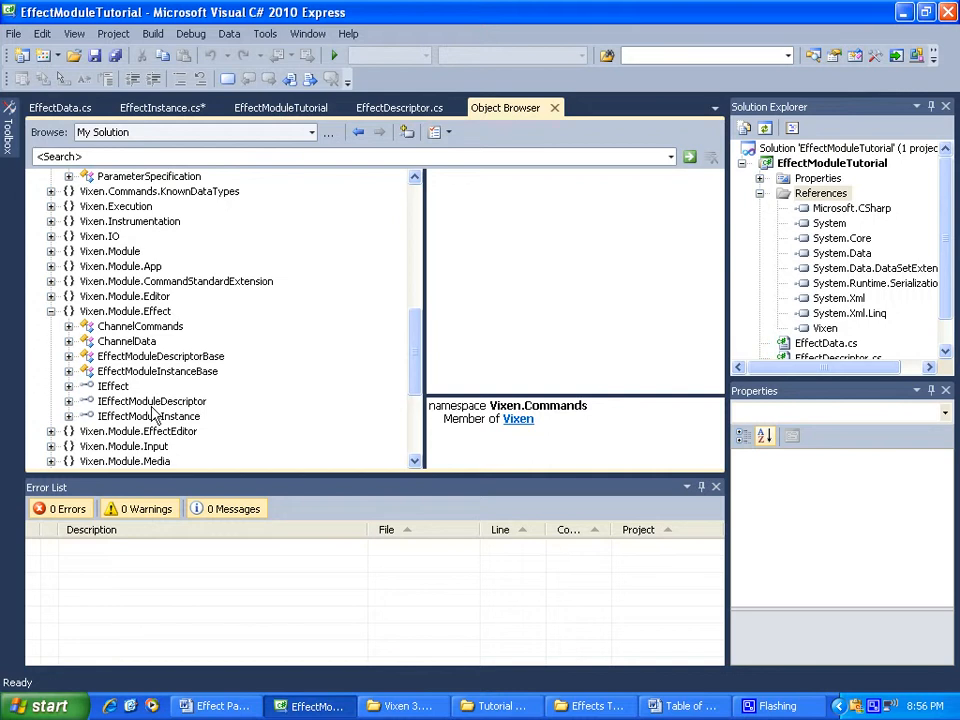
mouse_move(152, 384)
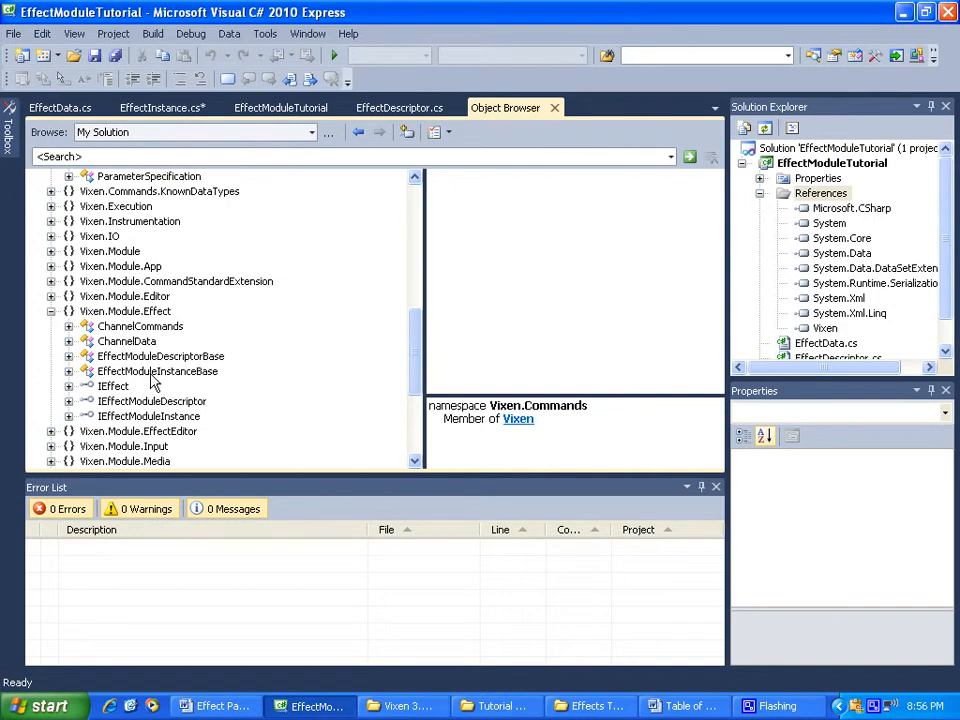
left_click(158, 370)
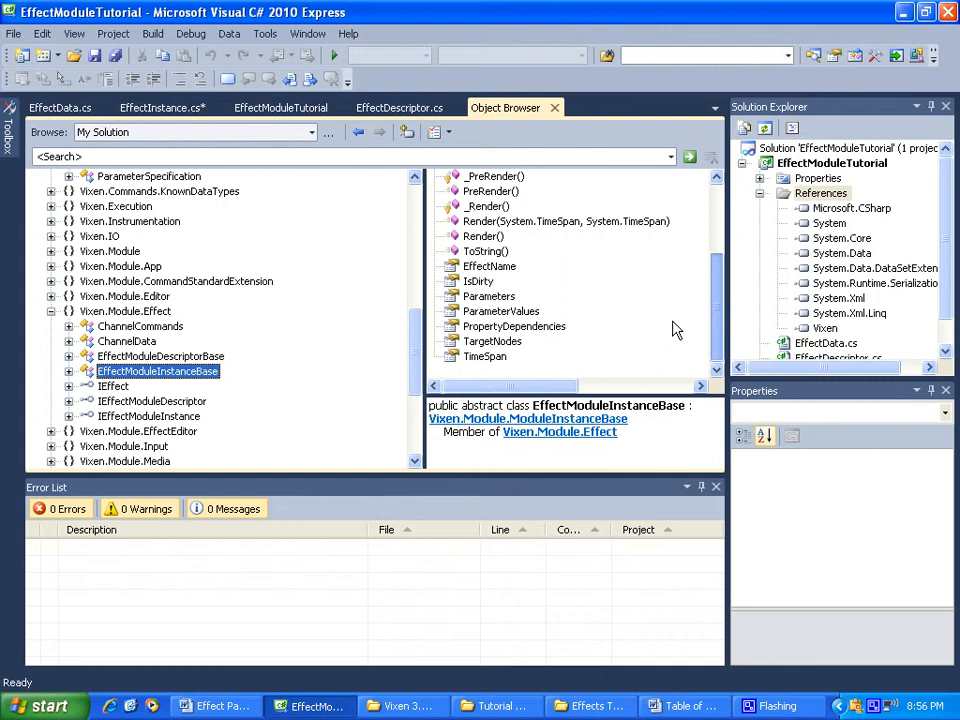
left_click(478, 280)
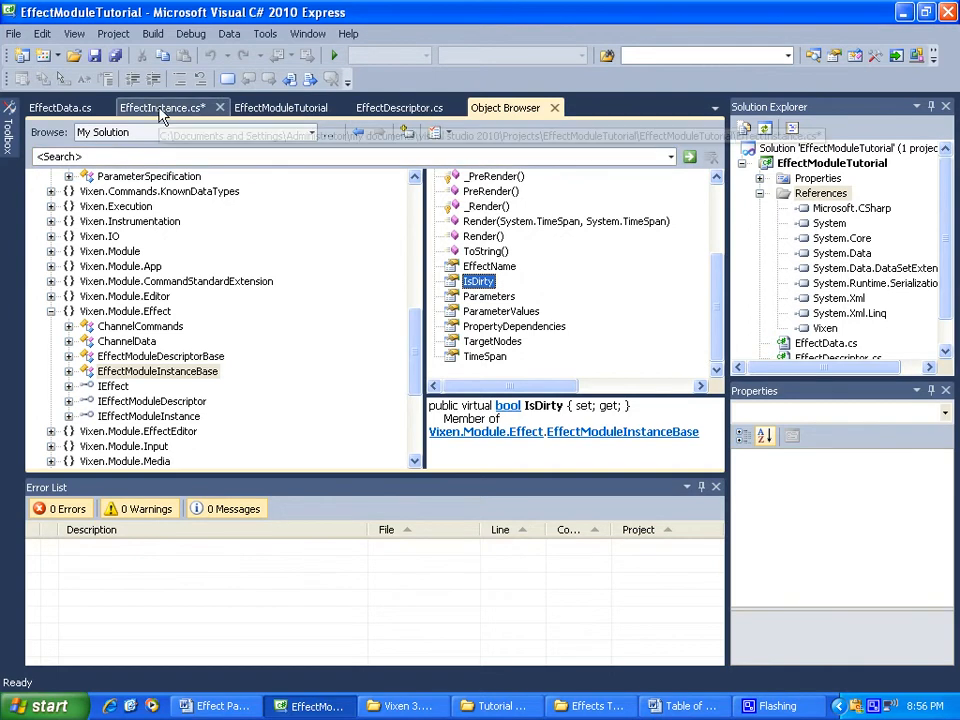
left_click(160, 108)
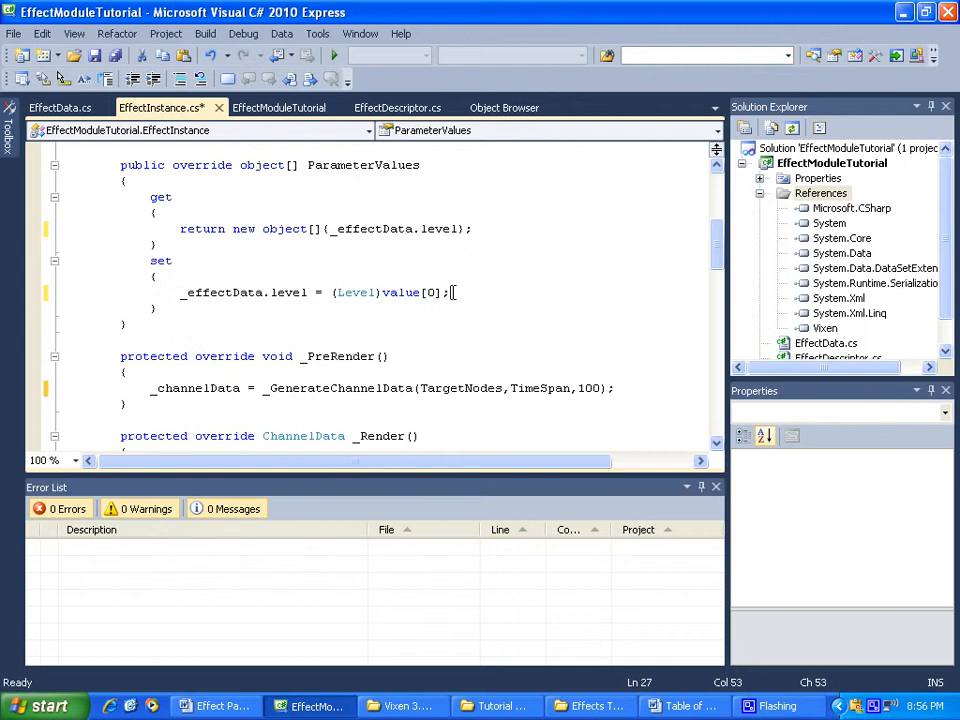
left_click(456, 290)
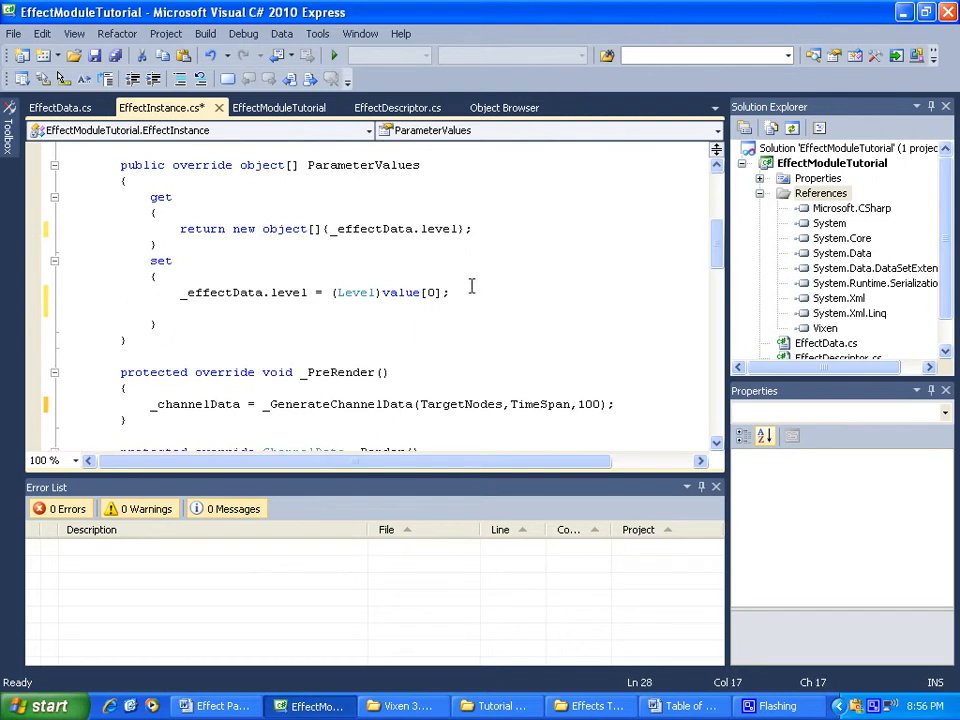
type("IsDirty")
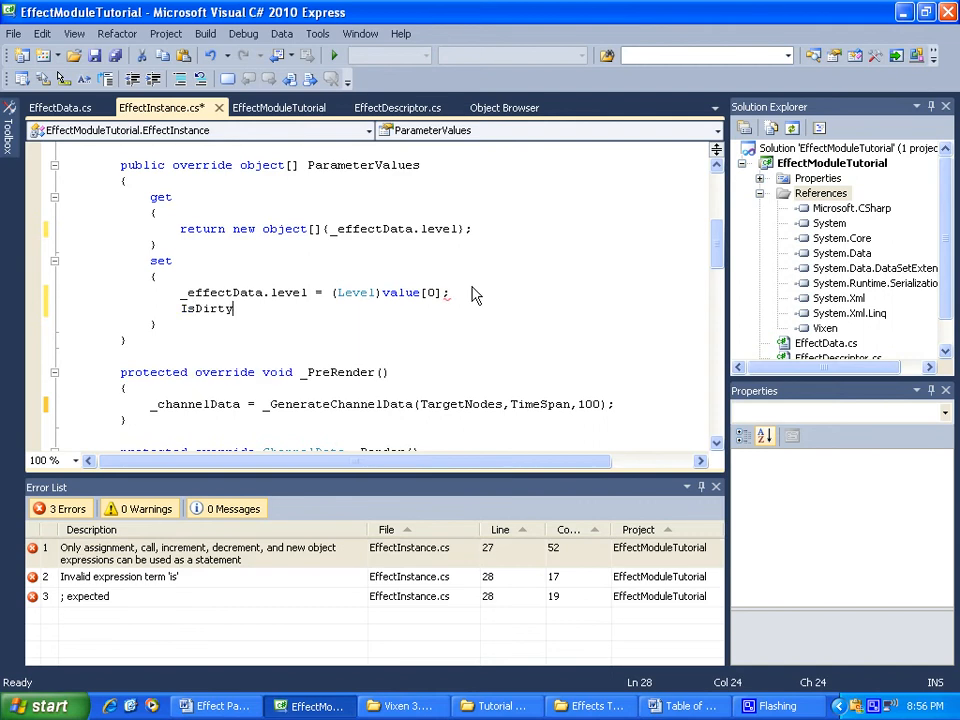
type("=true;")
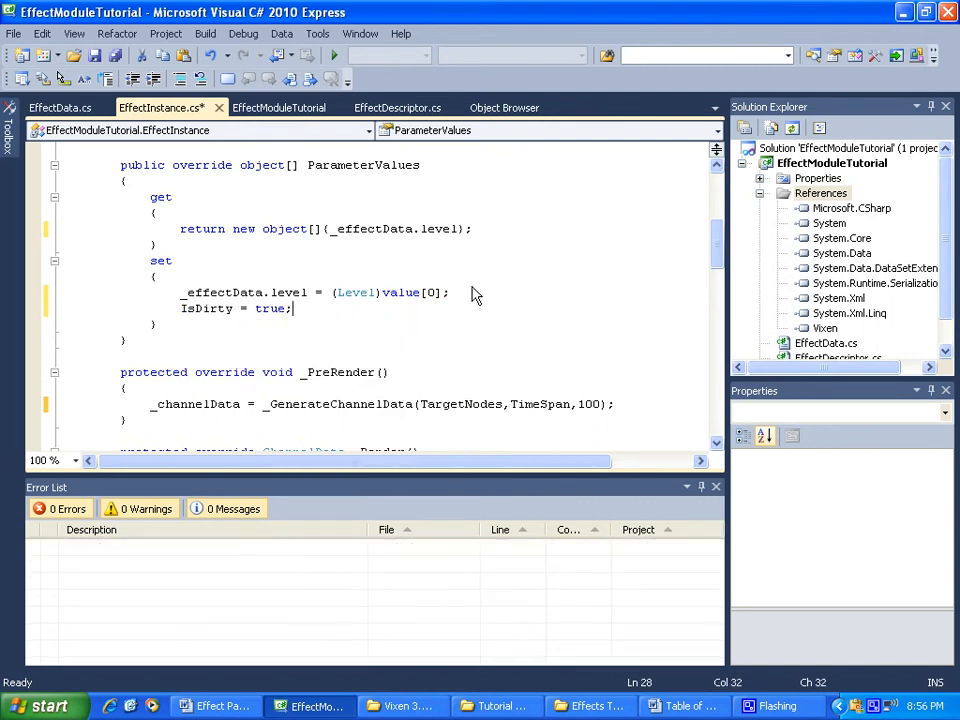
mouse_move(368, 408)
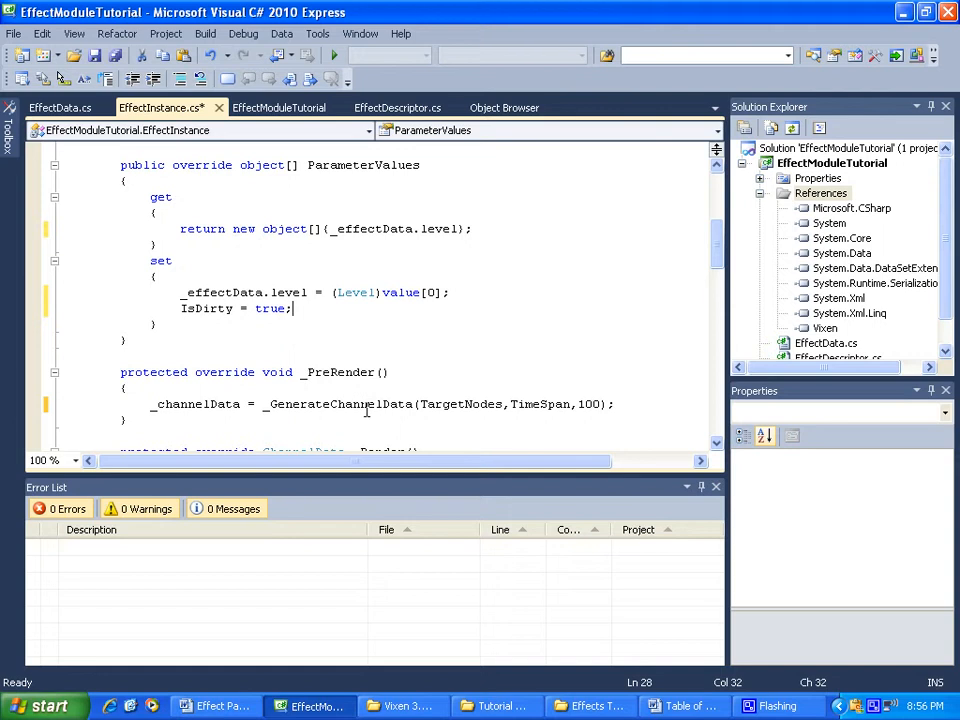
mouse_move(380, 404)
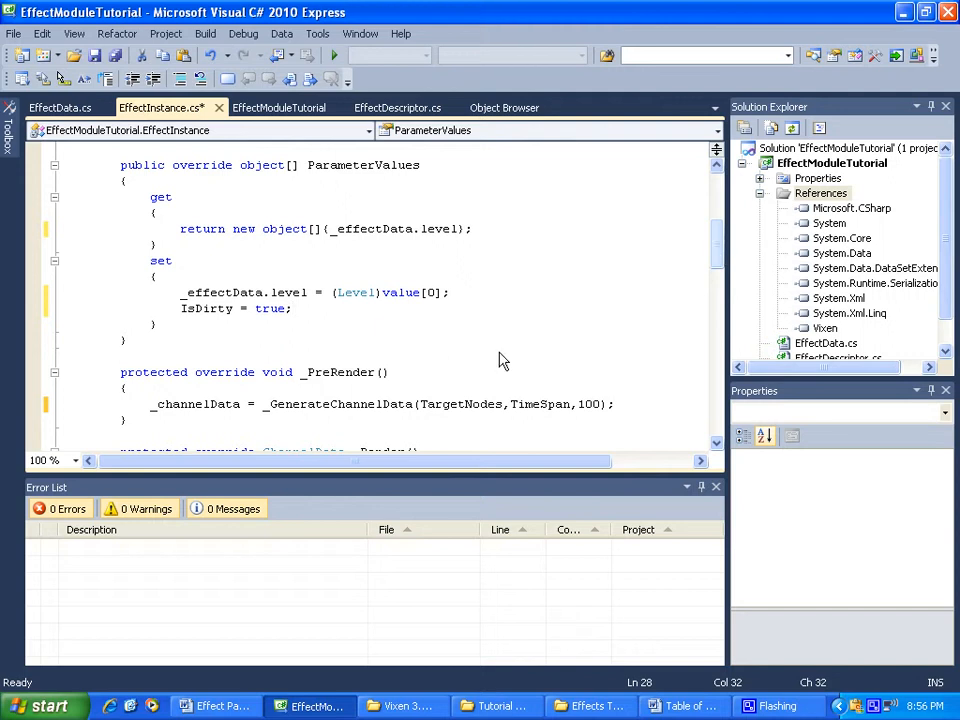
left_click(308, 292)
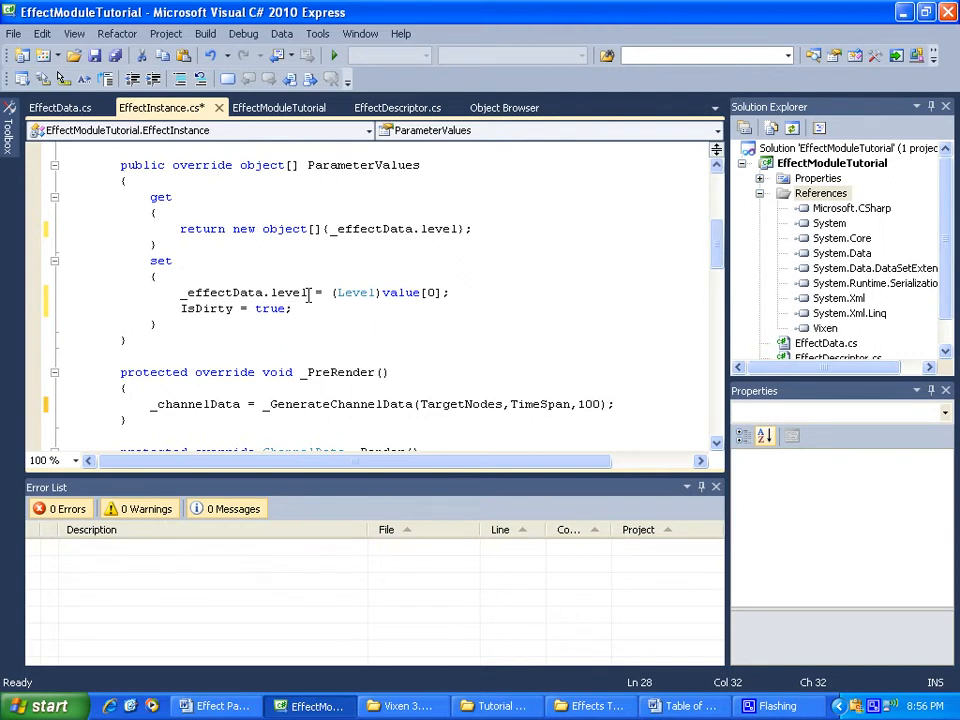
left_click(292, 308)
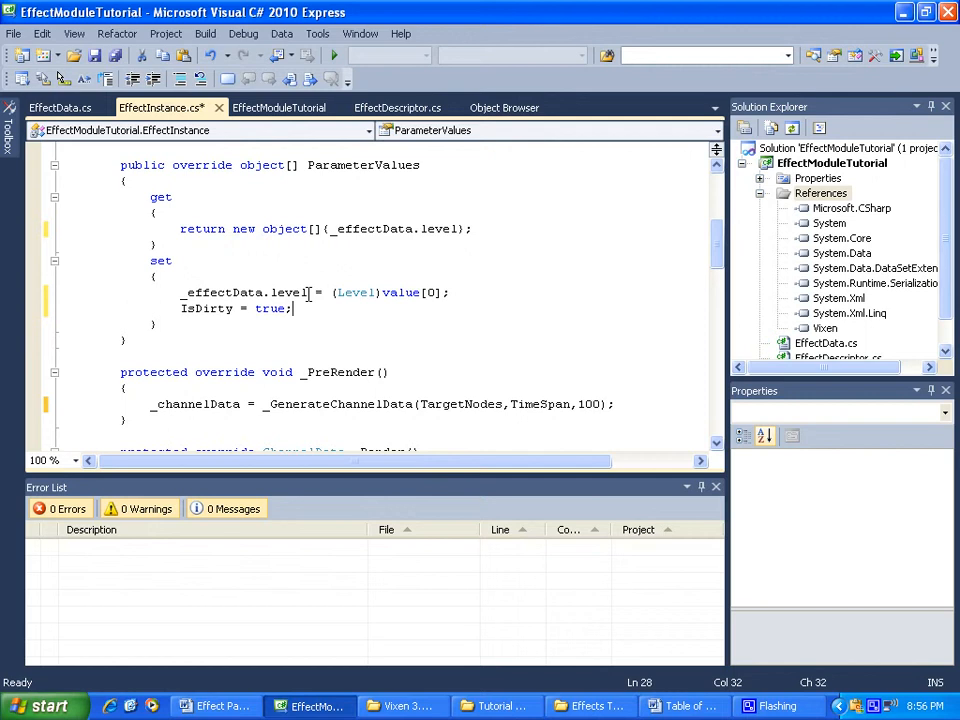
mouse_move(688, 262)
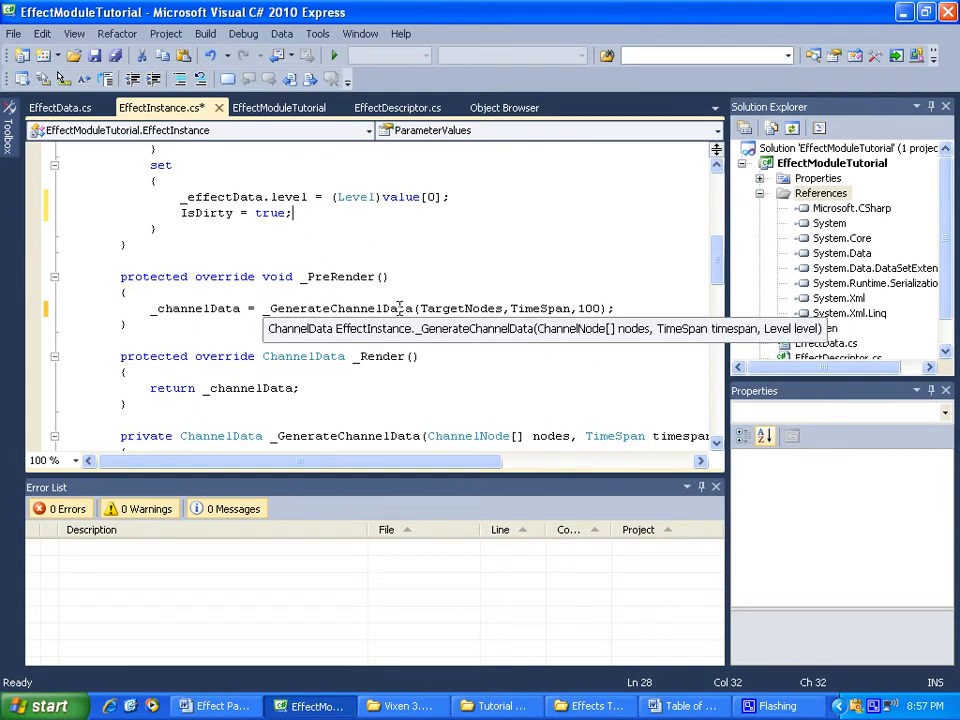
mouse_move(520, 308)
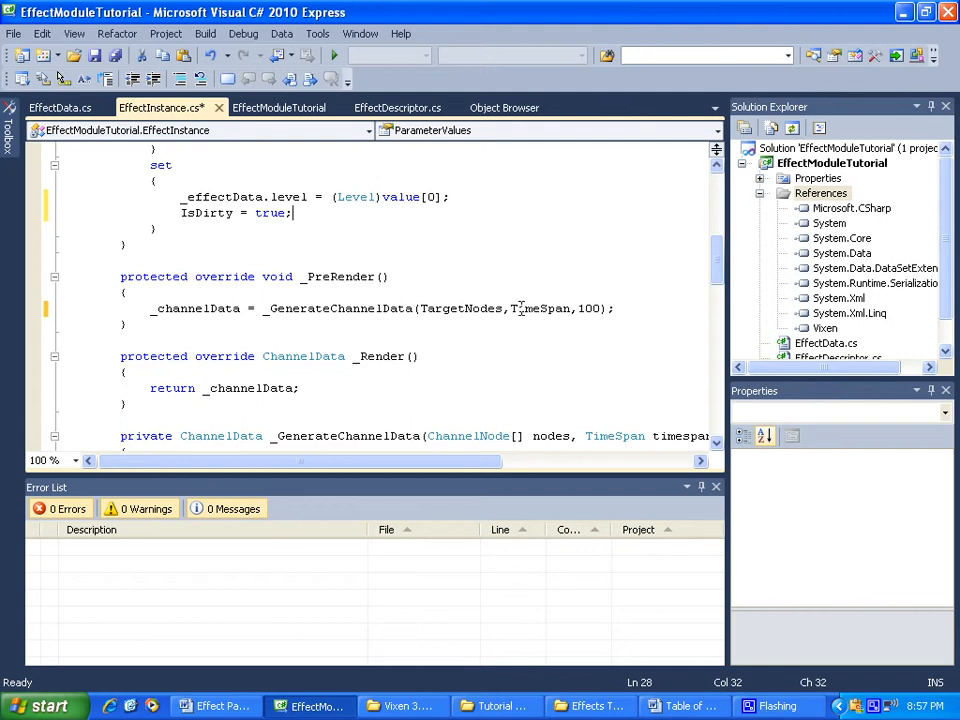
mouse_move(590, 308)
type(" _effe")
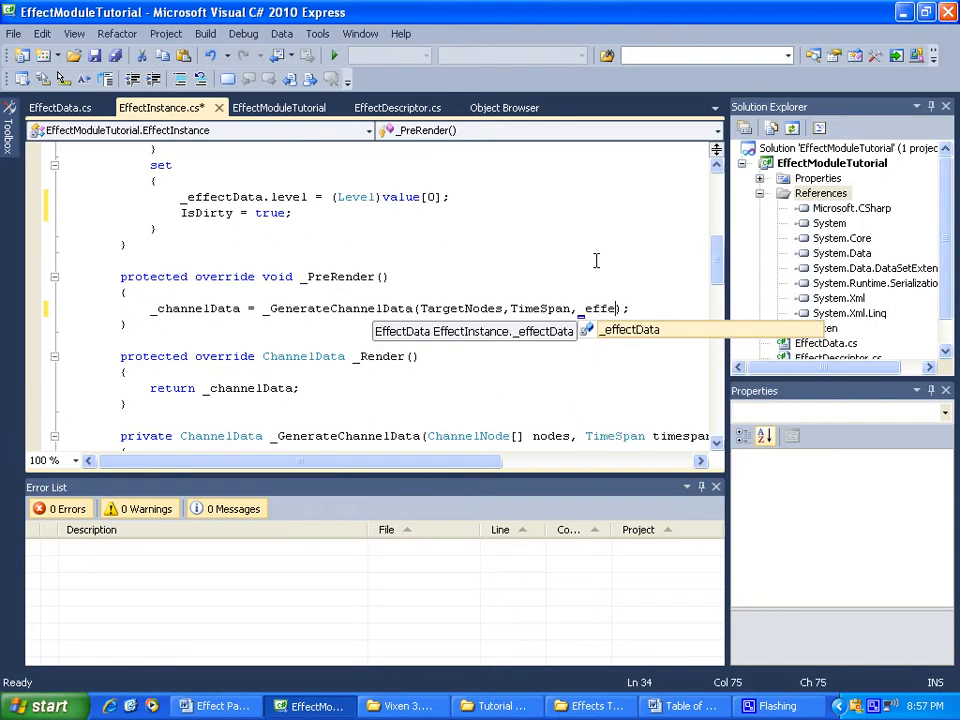
Pass _effectData.level instead of 100 in the _GenerateChannelData call and build the solution.
key("Tab")
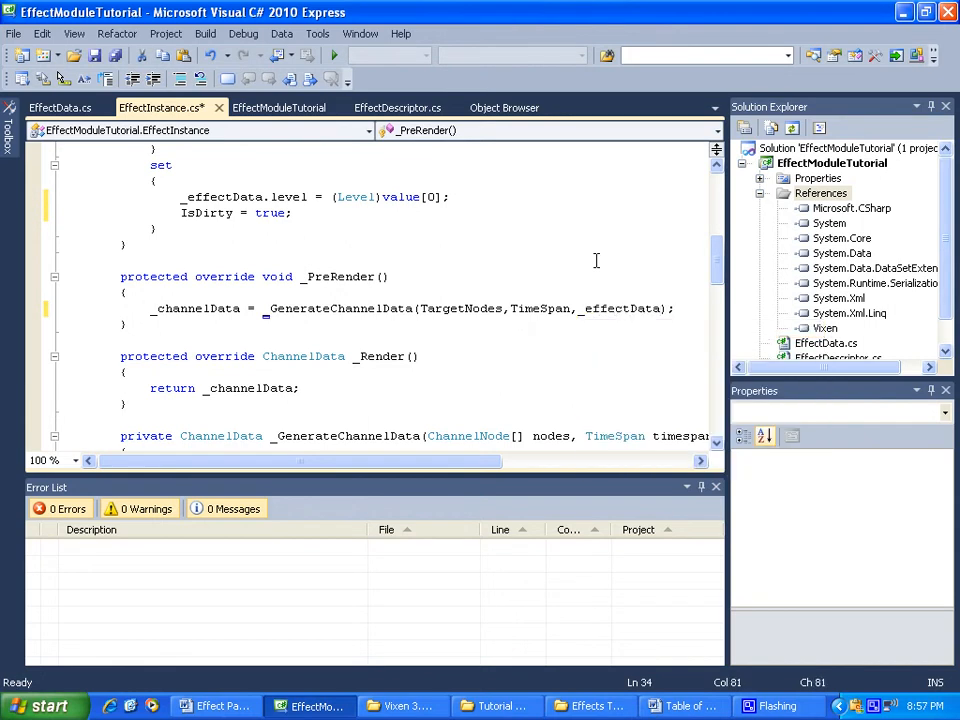
type(".level")
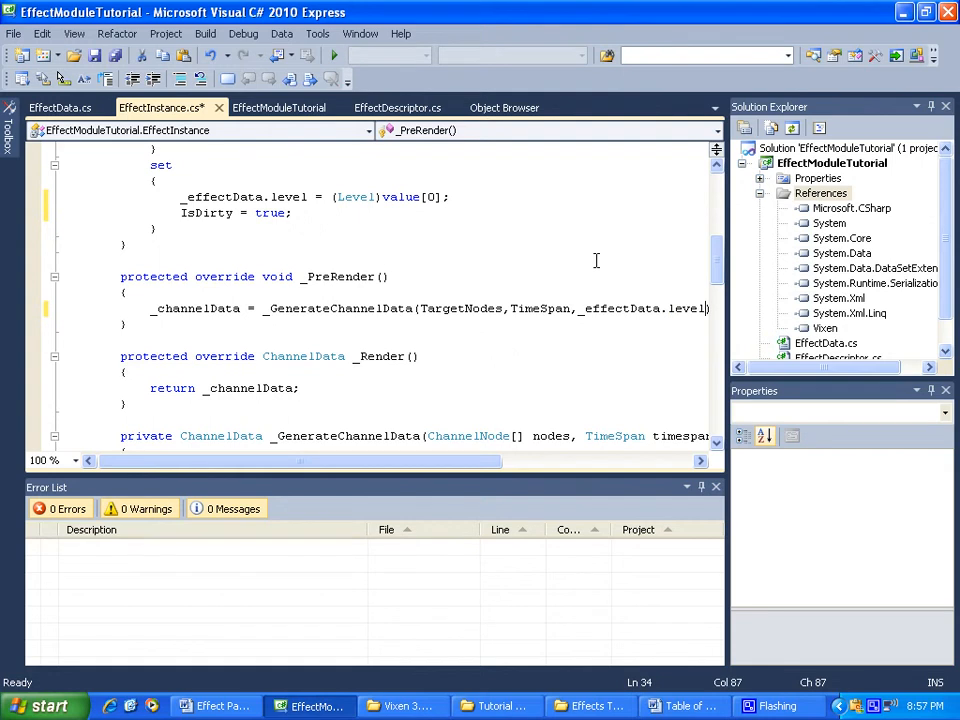
double_click(288, 196)
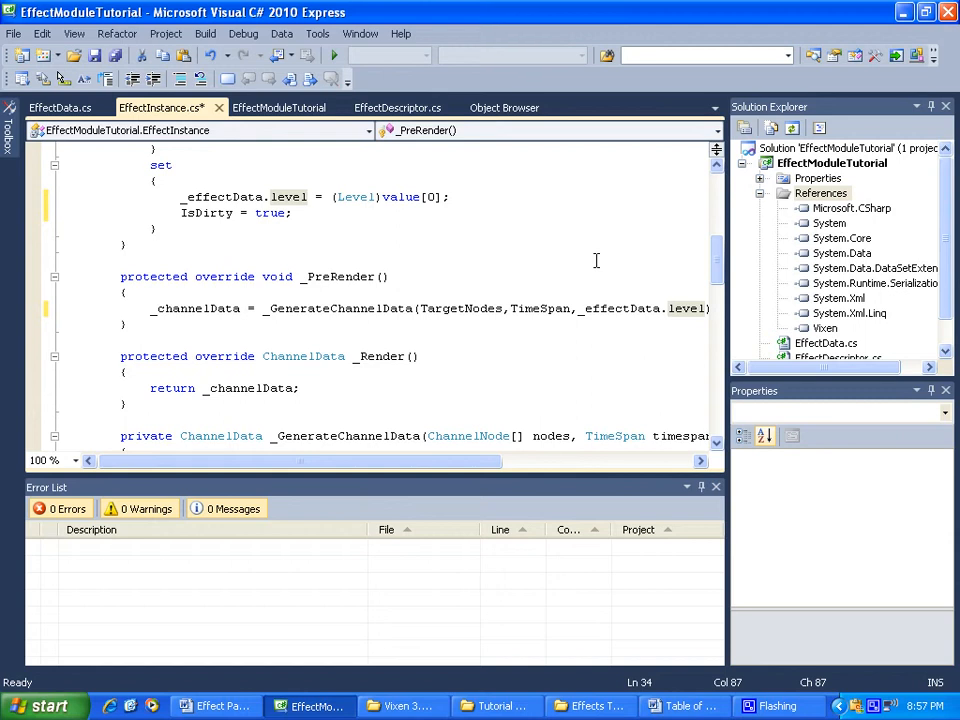
left_click(204, 32)
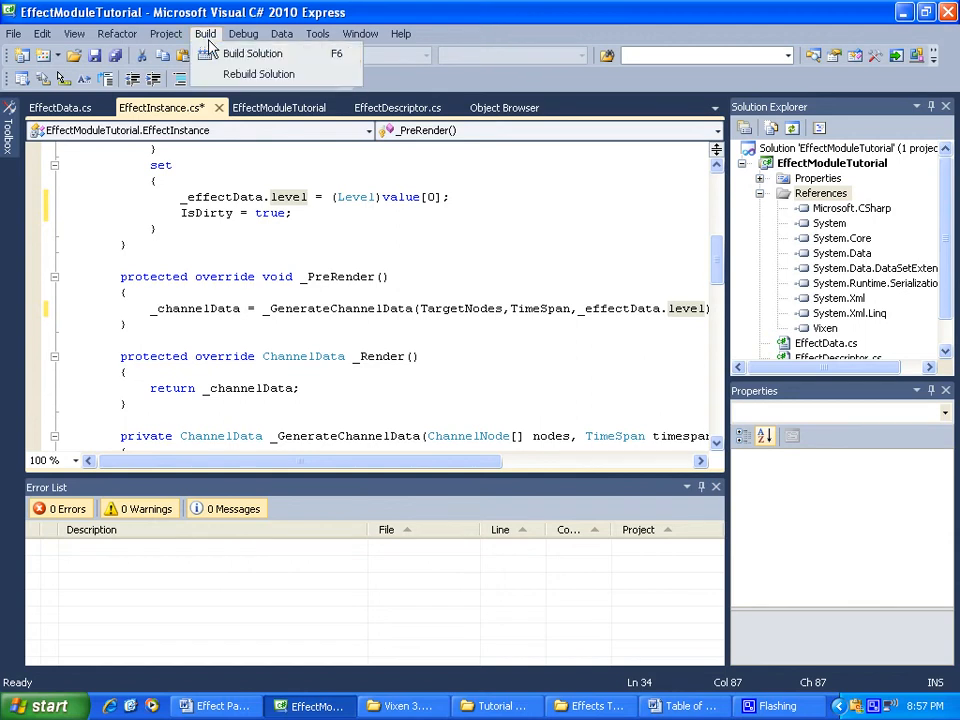
left_click(252, 52)
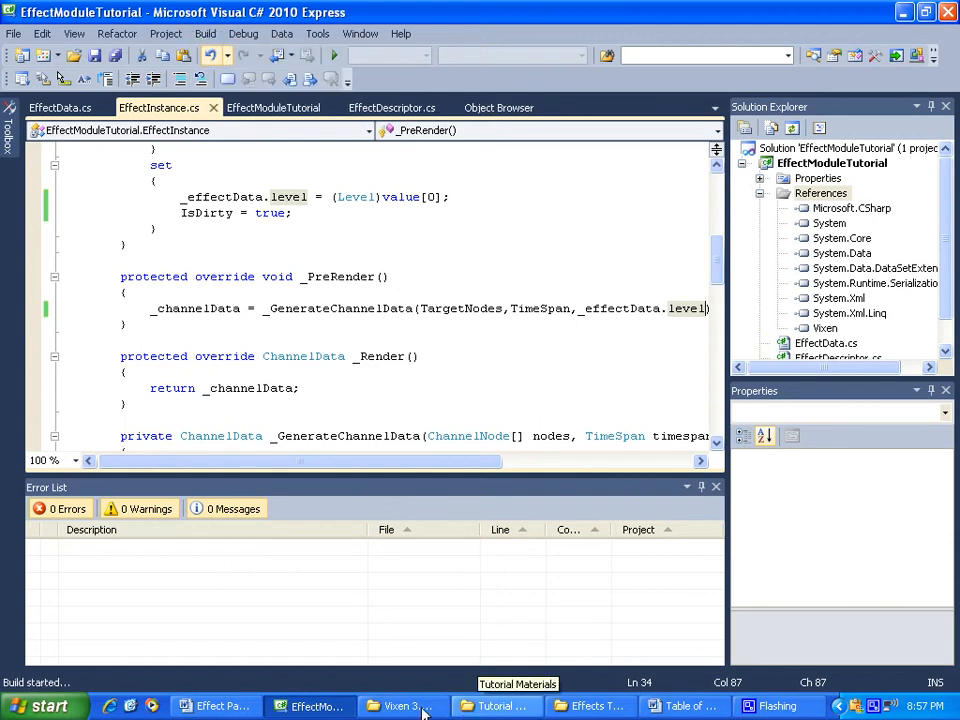
Launch VixenApplication.exe from the Vixen 3.0 Beta 0 folder.
left_click(400, 706)
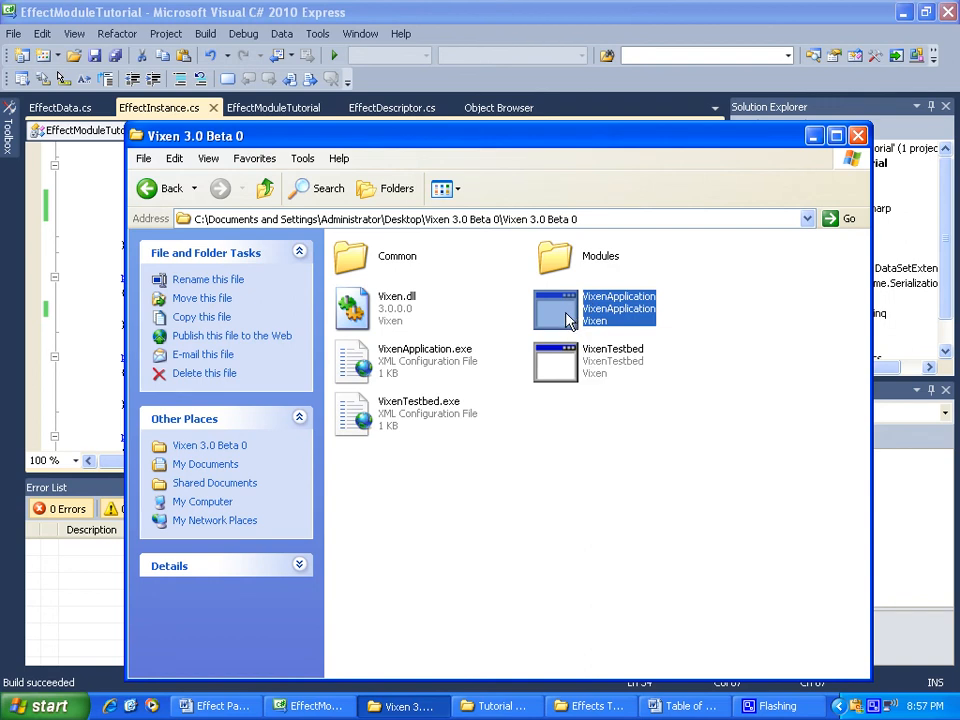
double_click(618, 308)
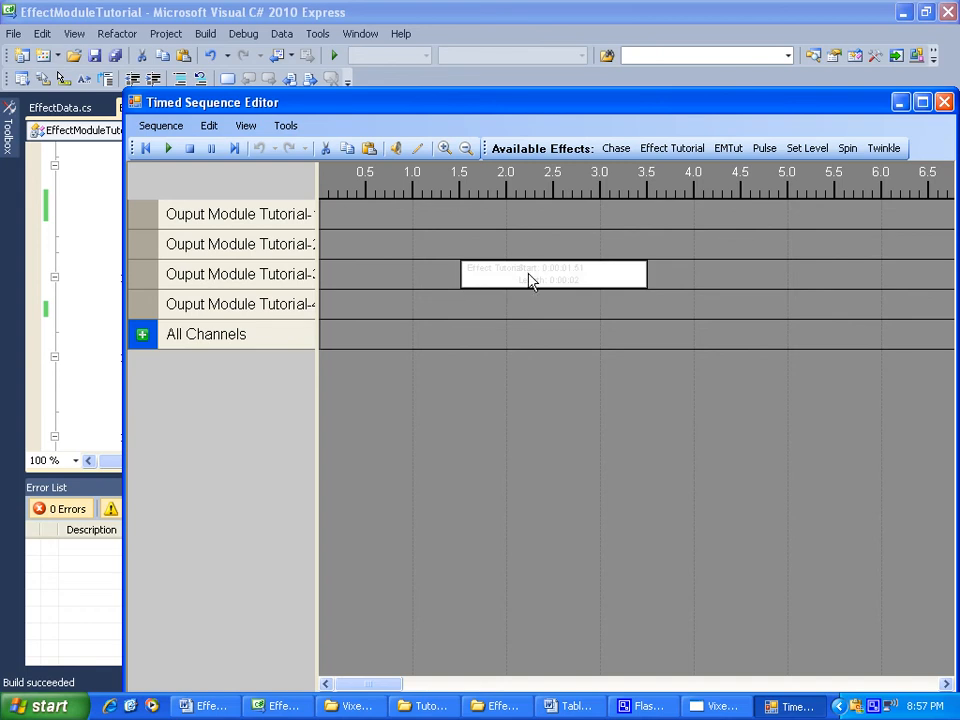
Lower the Effect Tutorial block's Tutorial Level below 100 in Edit Effect and confirm.
double_click(552, 272)
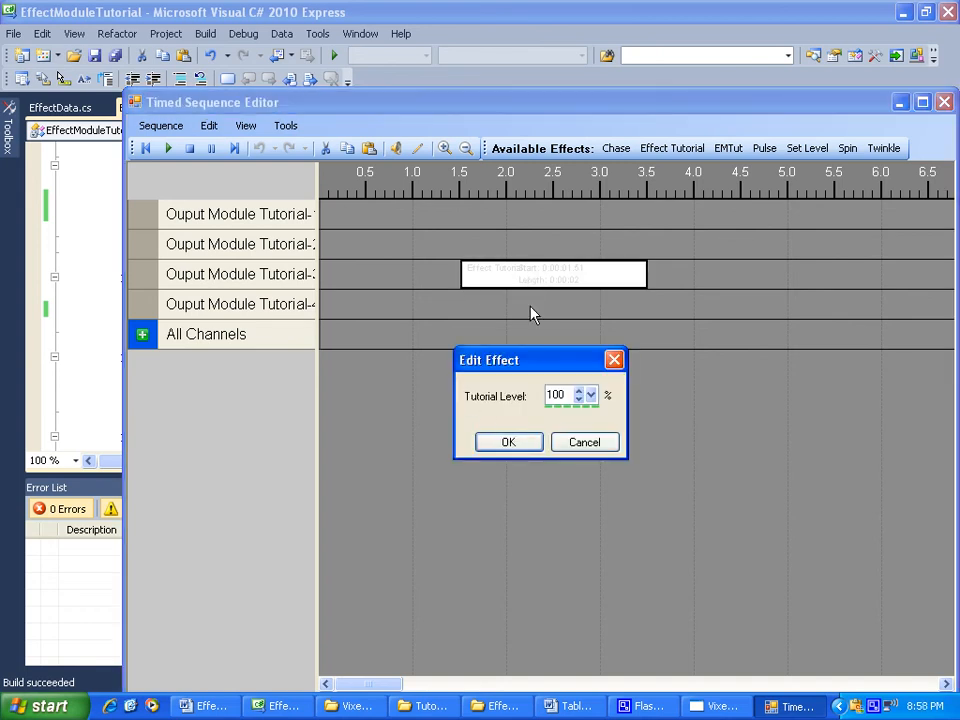
mouse_move(504, 414)
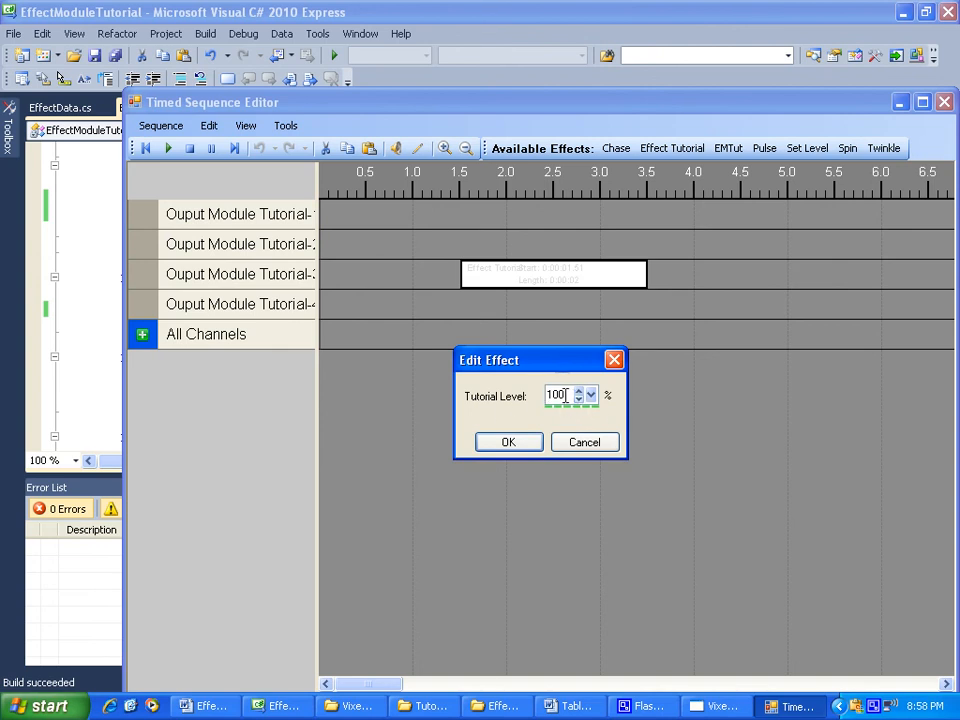
mouse_move(548, 404)
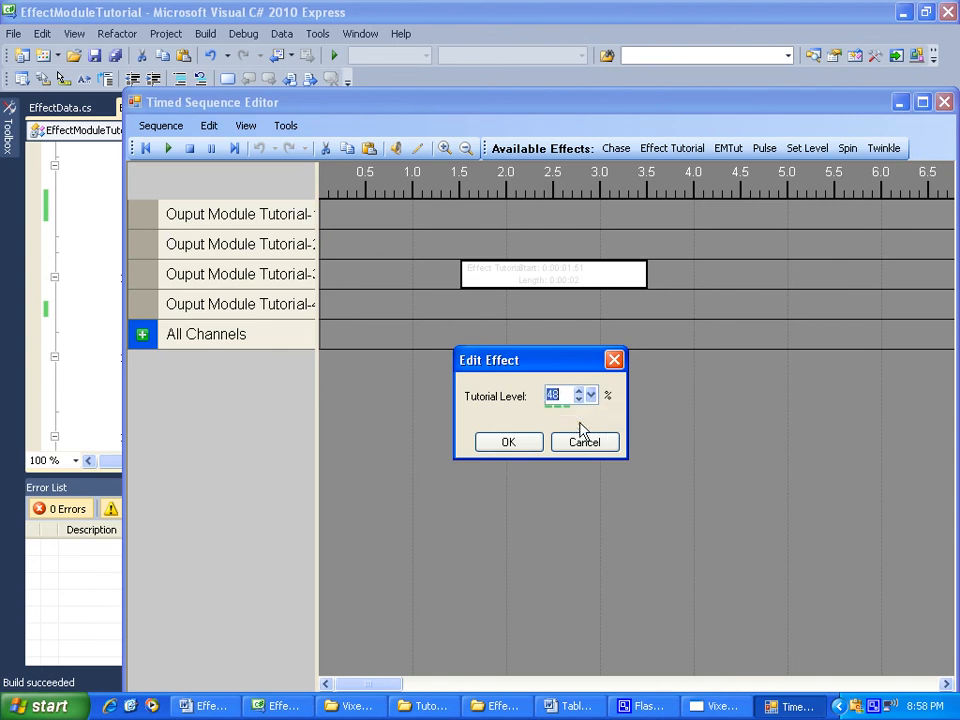
left_click(508, 442)
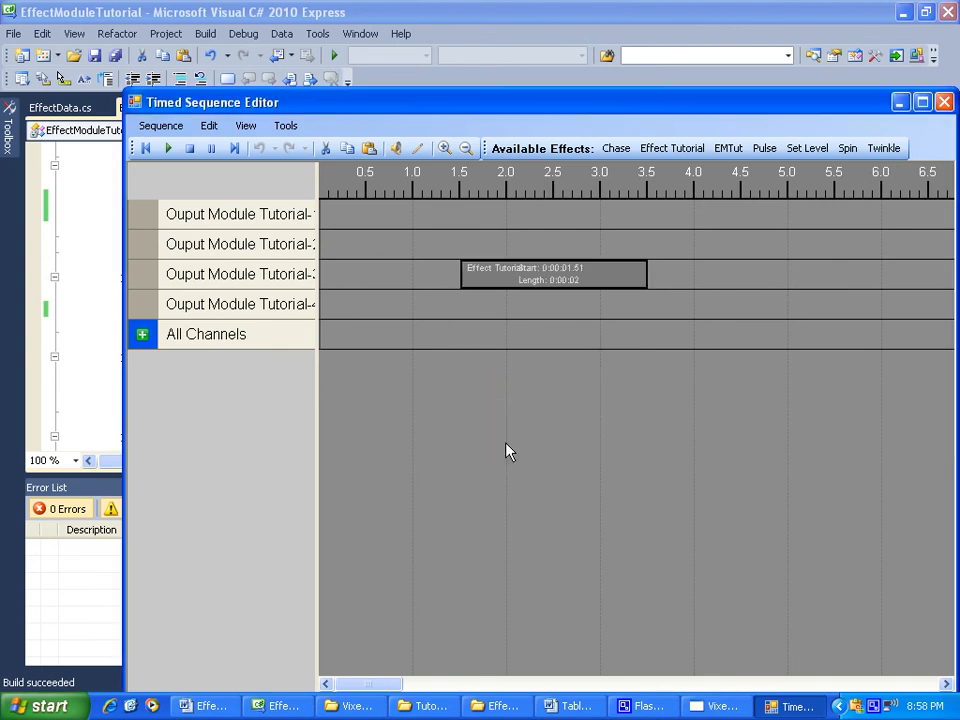
mouse_move(476, 276)
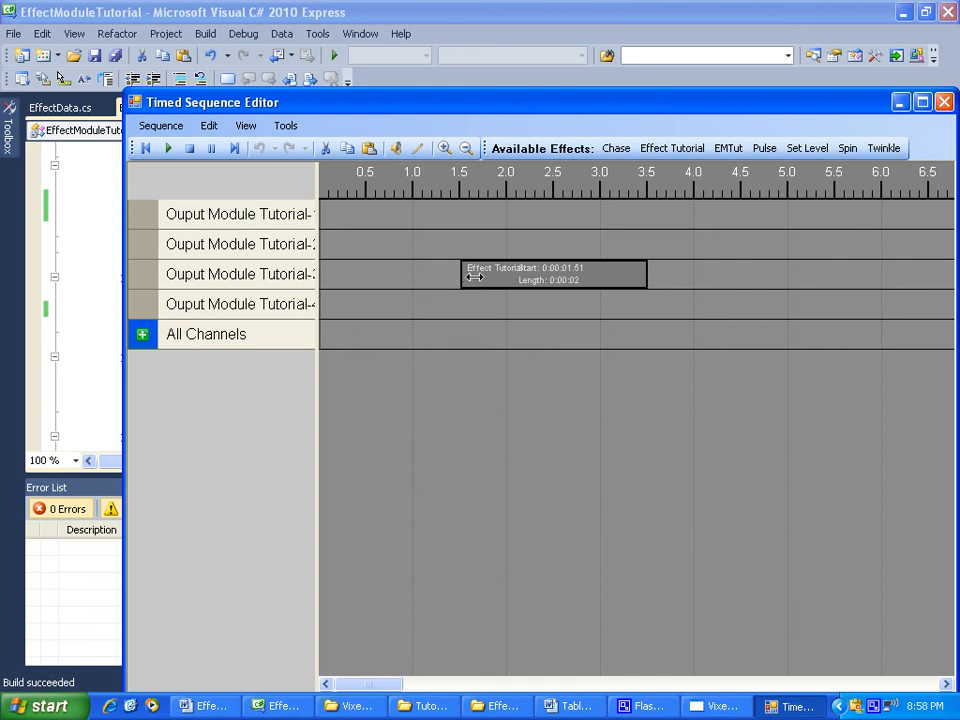
mouse_move(622, 280)
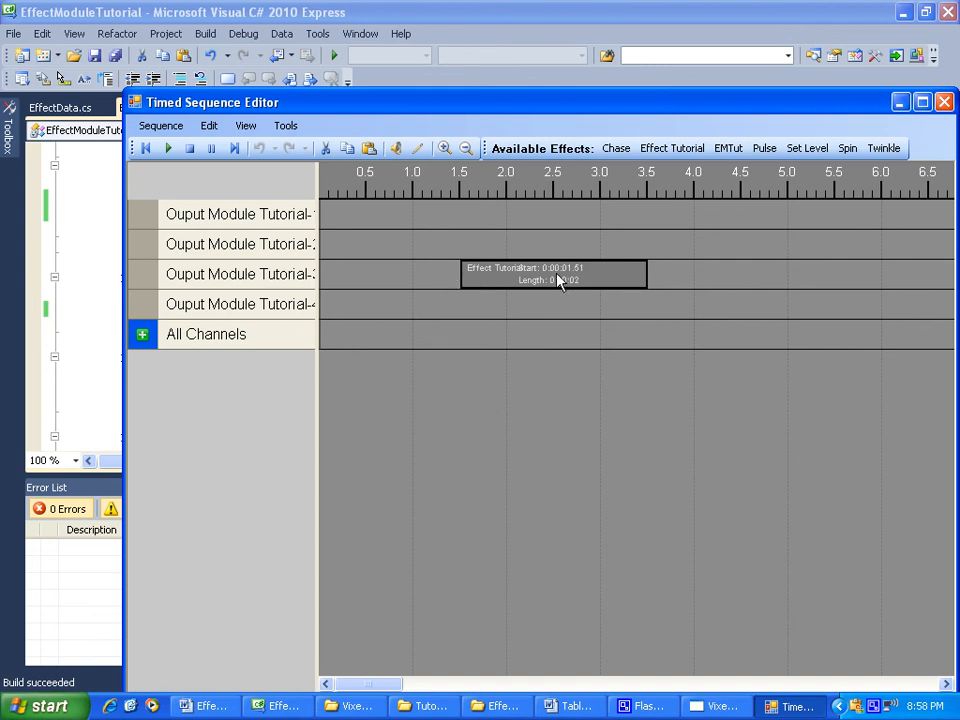
mouse_move(298, 172)
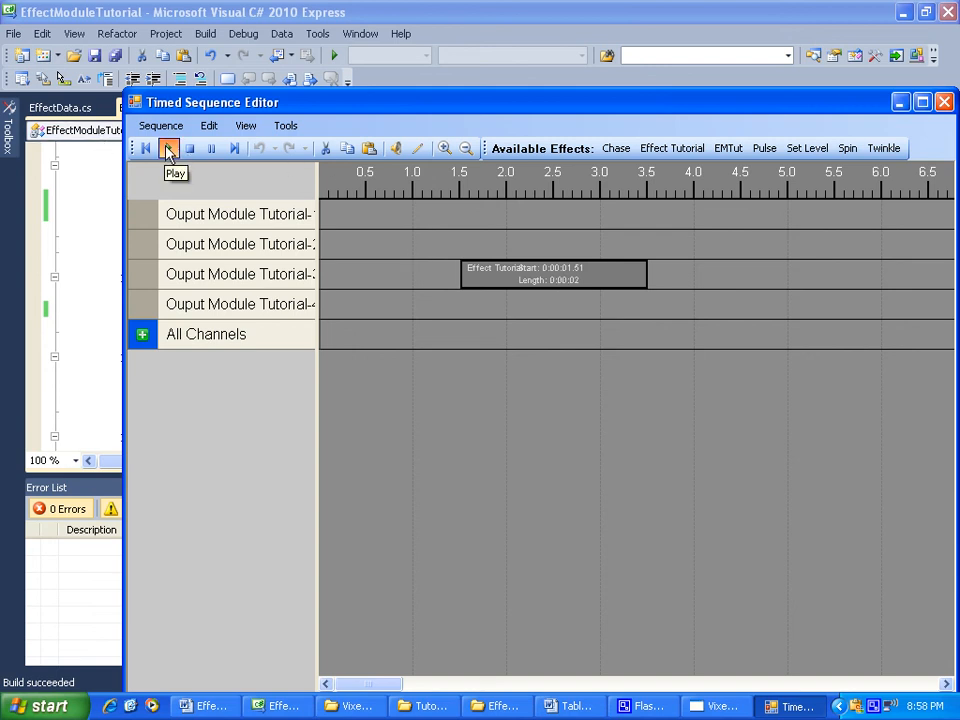
Play the sequence so the Display Preview shows the element lit dimly.
left_click(168, 148)
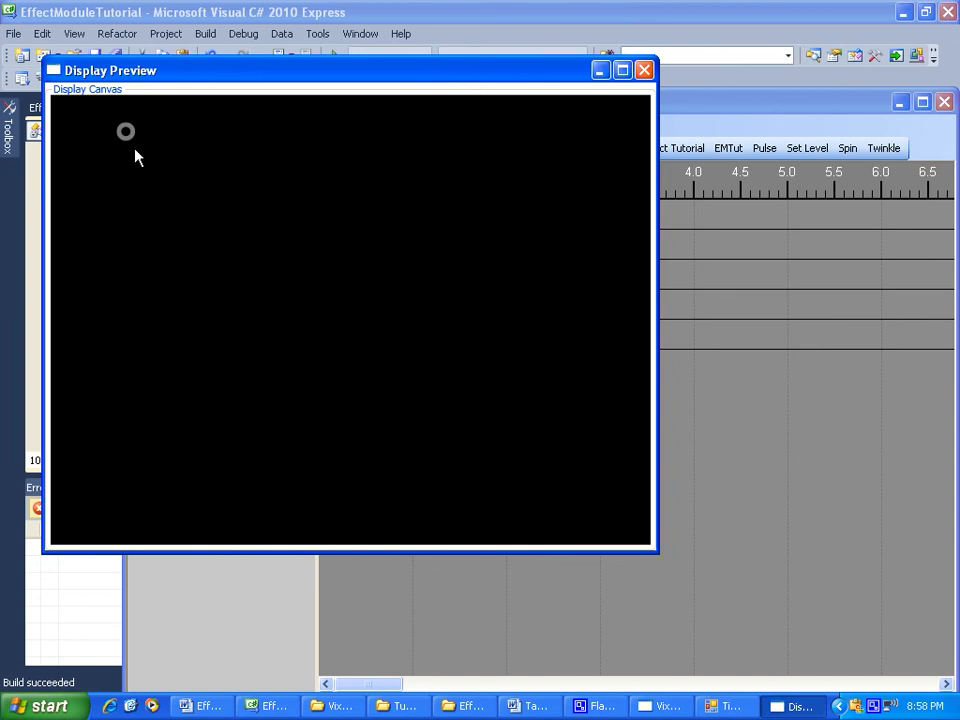
mouse_move(132, 138)
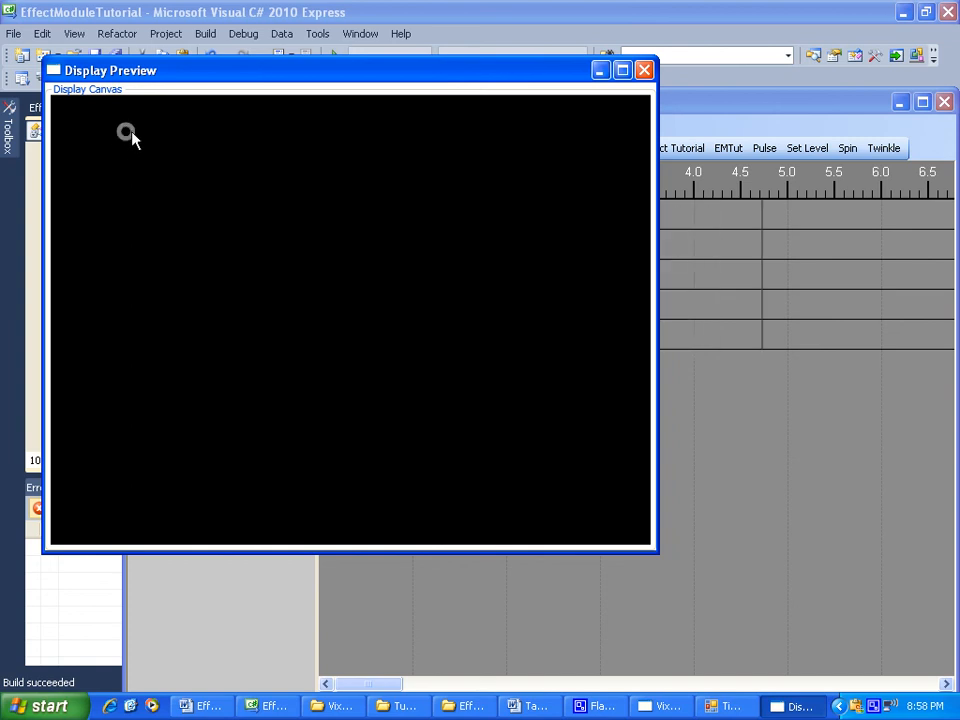